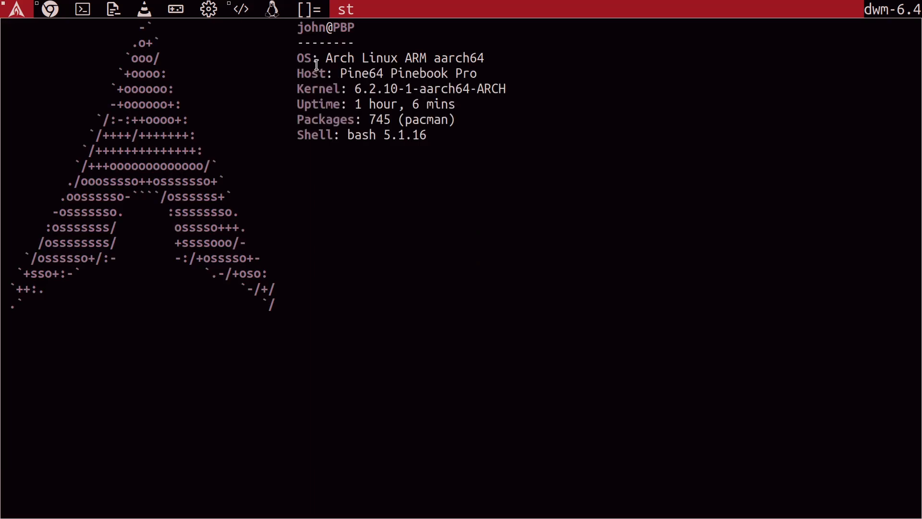
Let neofetch print the Arch logo, system summary and colour palette until the prompt returns
key("Return")
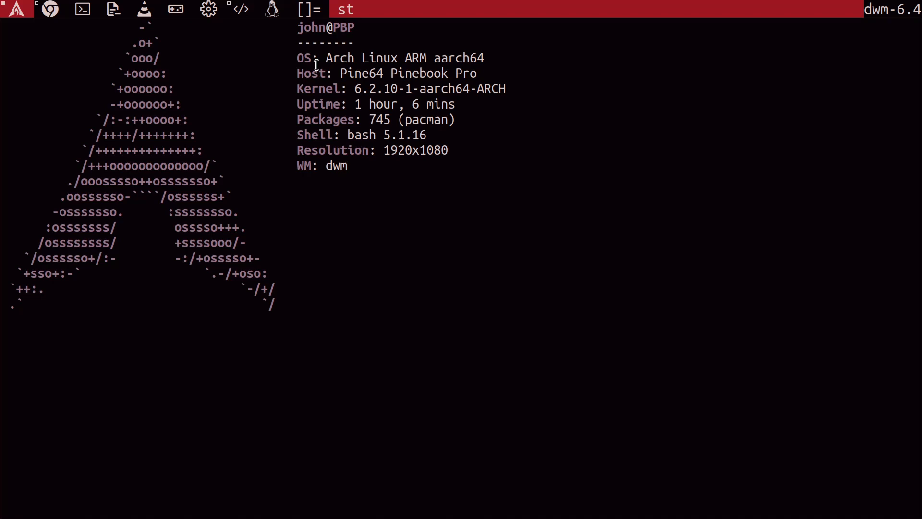
key("Return")
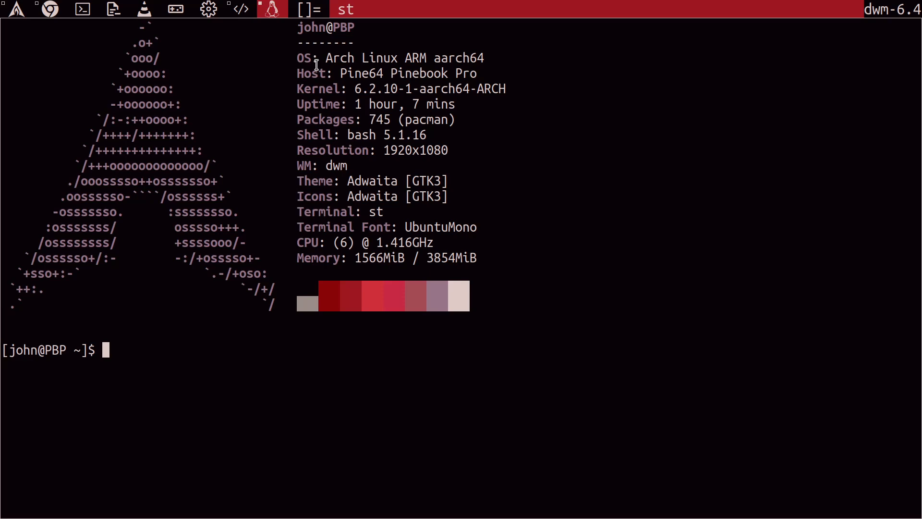
Run 'picom &' to start the picom compositor in the background
type("pic")
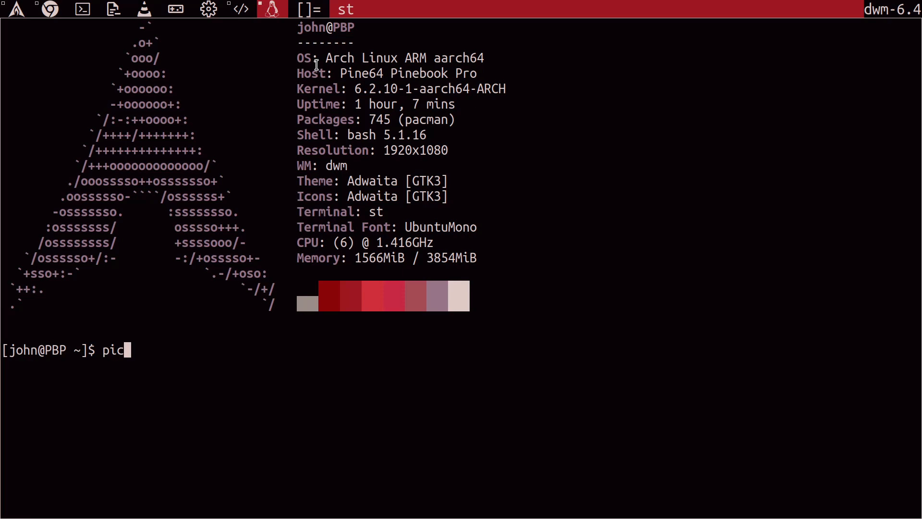
type("om &")
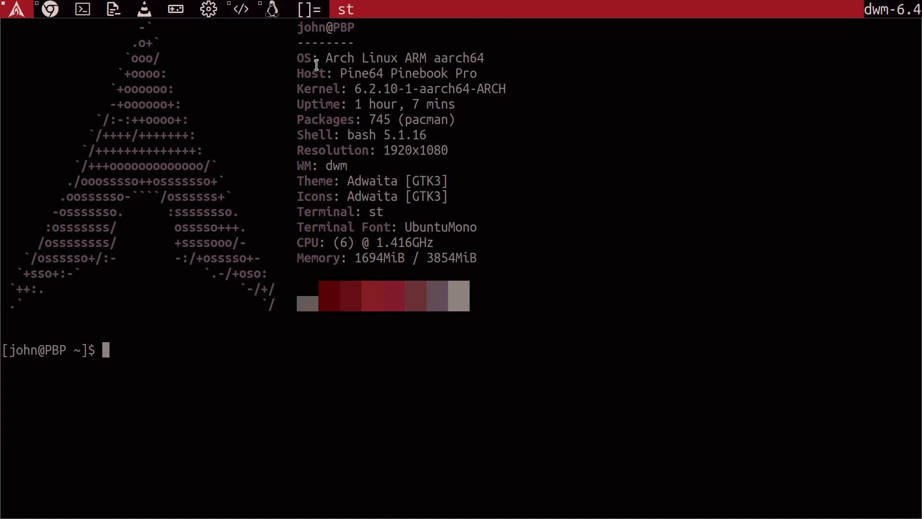
Type 'nano /usr/local/bin/start' at the prompt without running it yet
type("nano /")
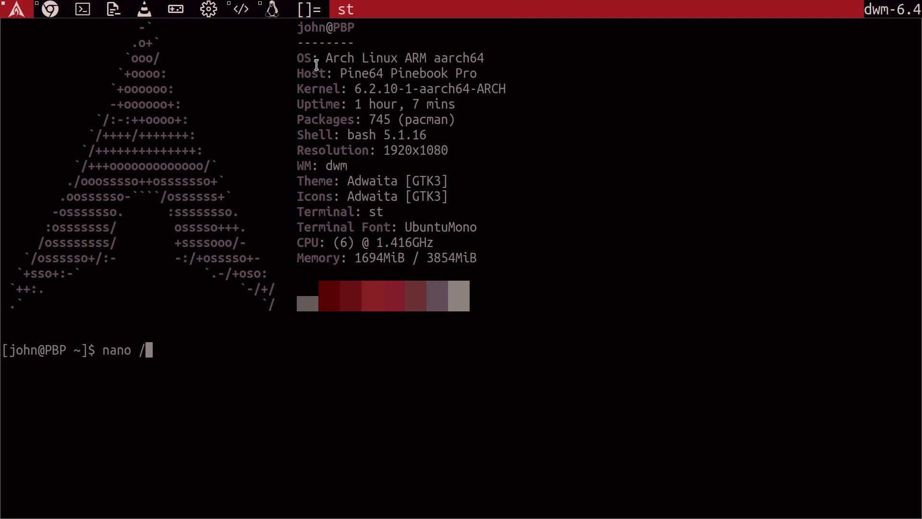
type("usr/loc")
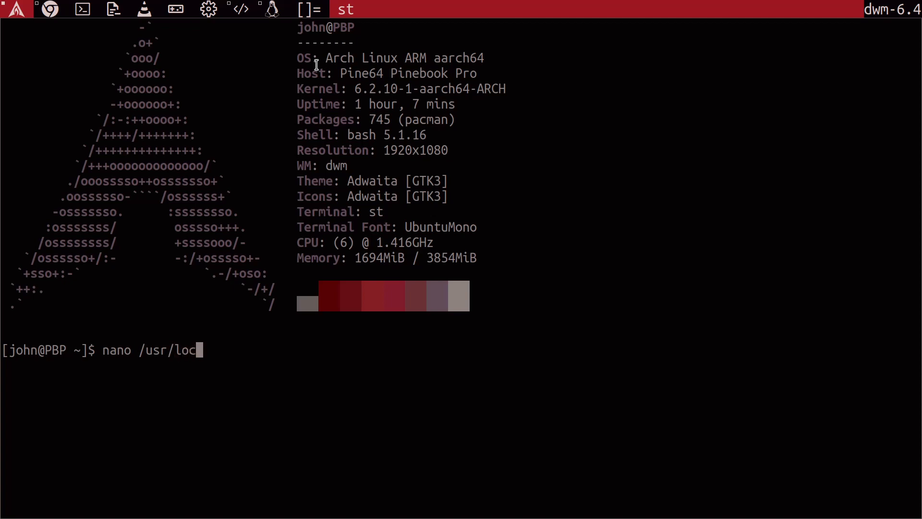
type("al/bin")
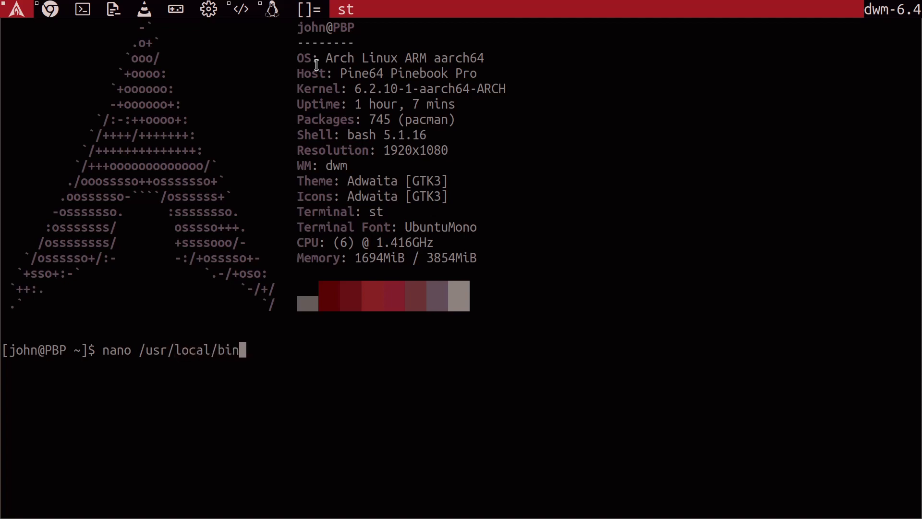
type("/start")
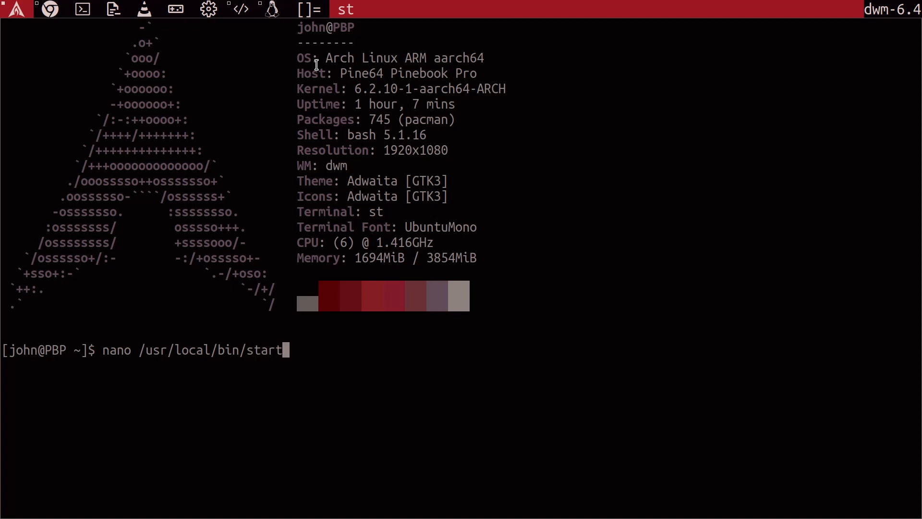